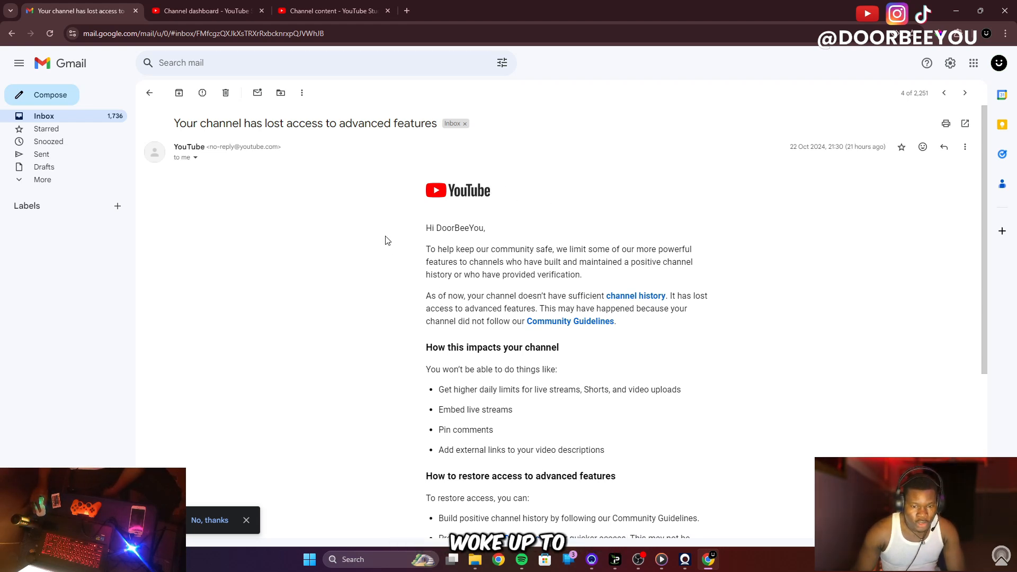
Step: Show the channel's Content video list and scroll through the uploads and their view counts
double_click(800, 146)
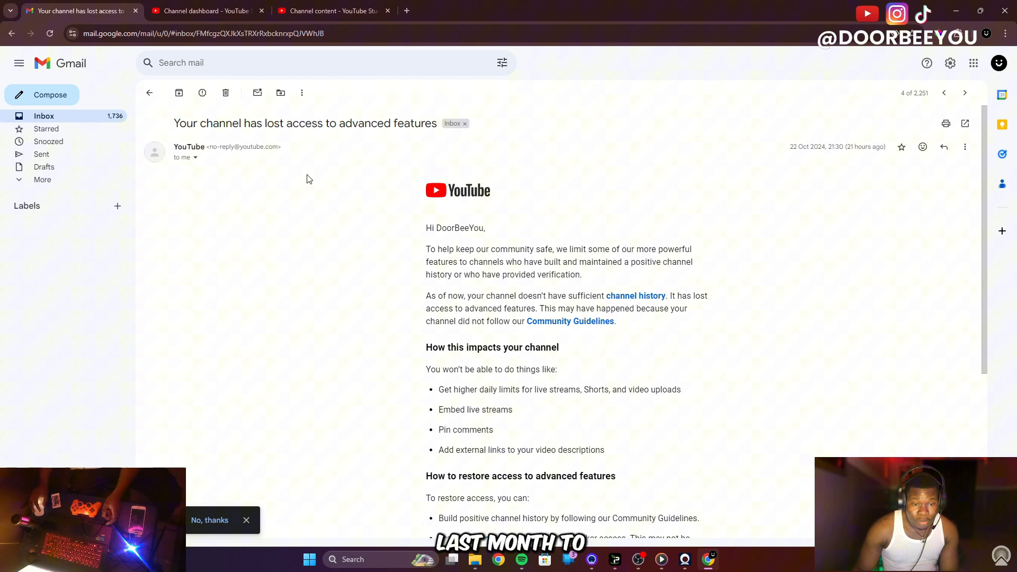
mouse_move(328, 11)
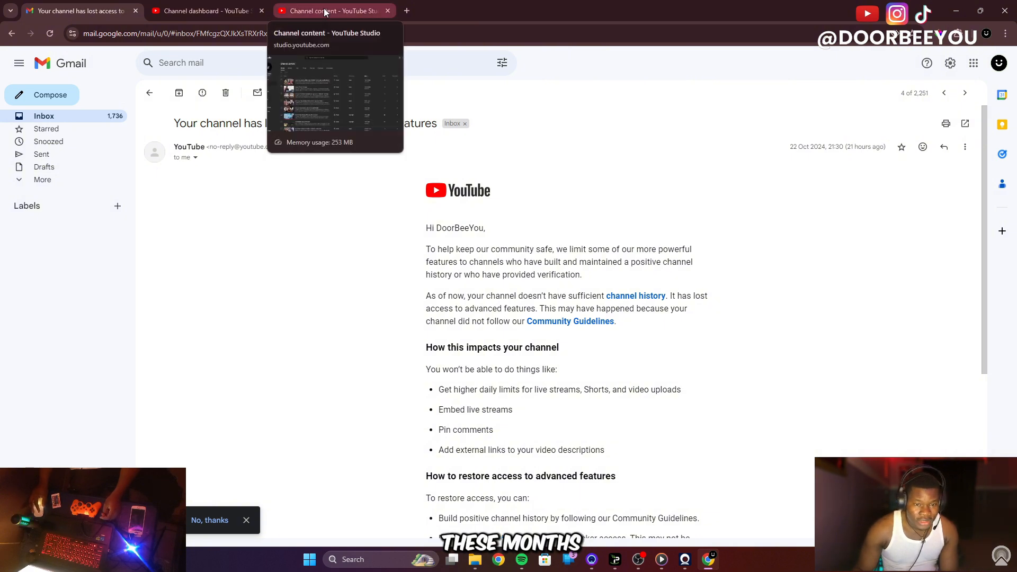
left_click(331, 11)
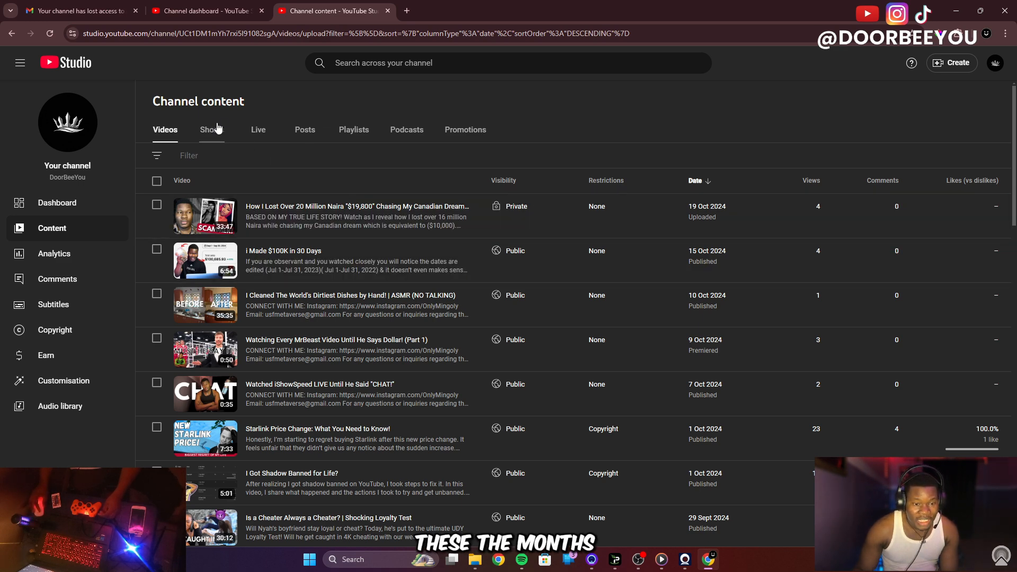
mouse_move(248, 141)
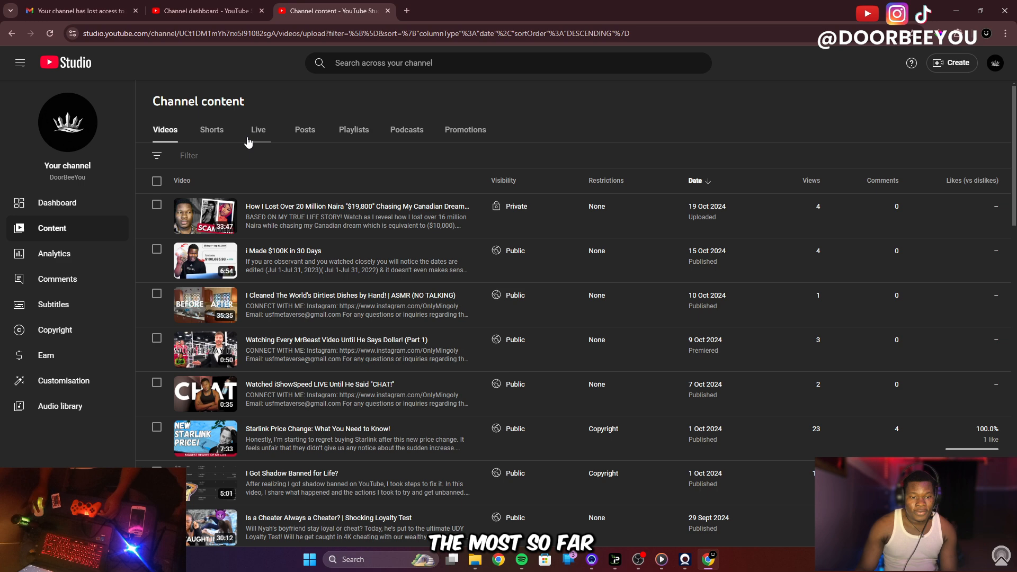
mouse_move(386, 288)
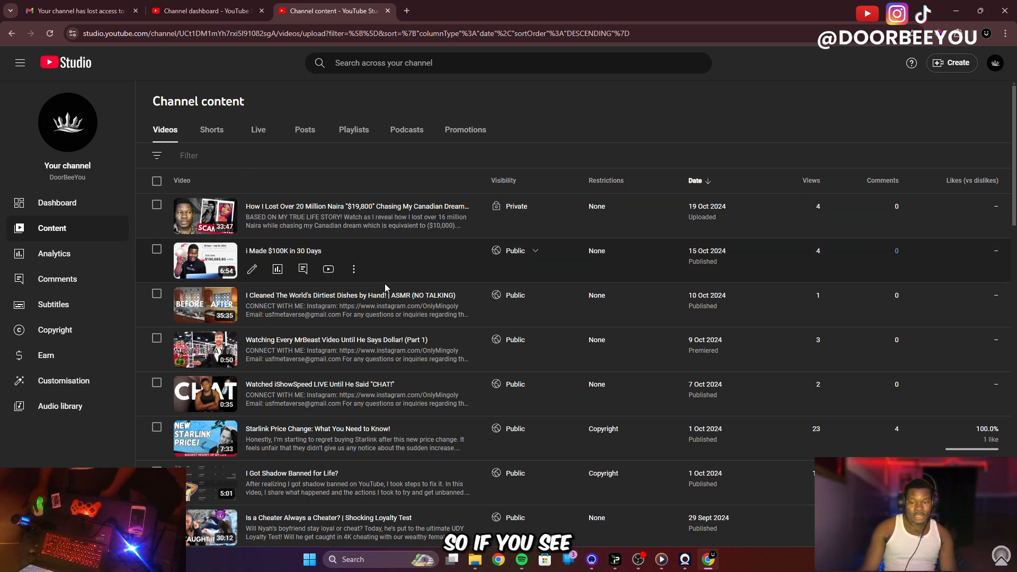
scroll("down", 3)
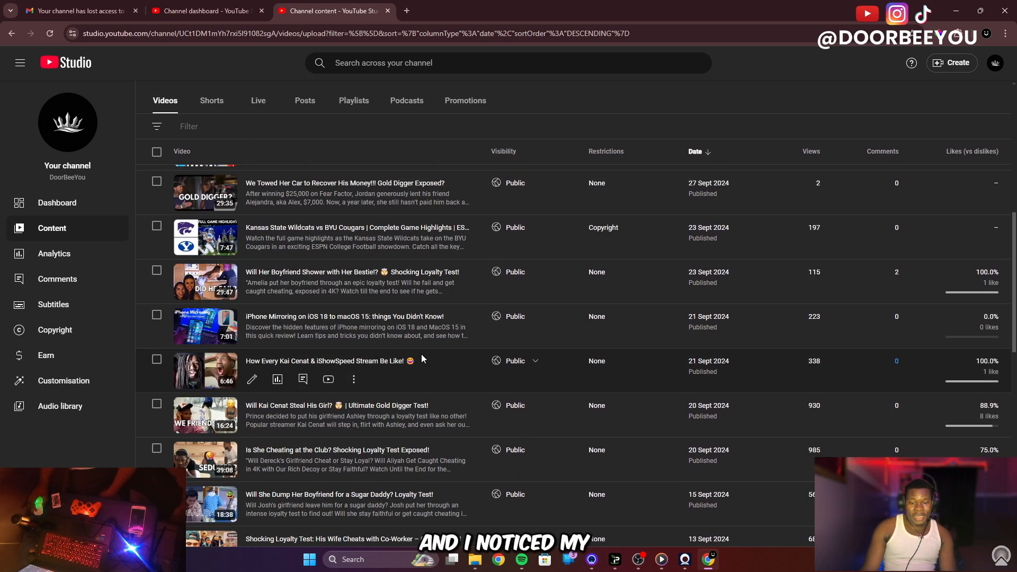
scroll("down", 3)
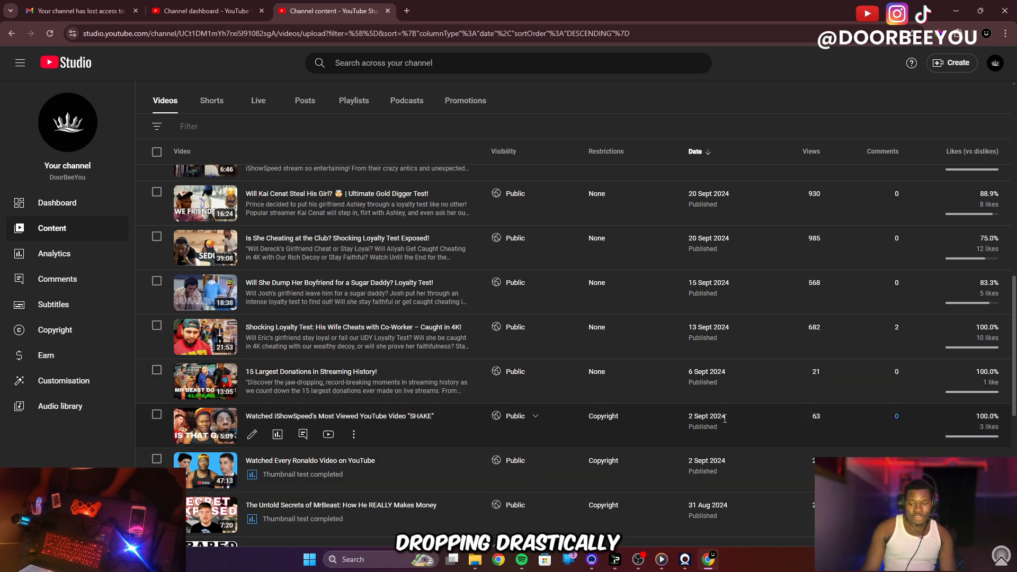
scroll("down", 3)
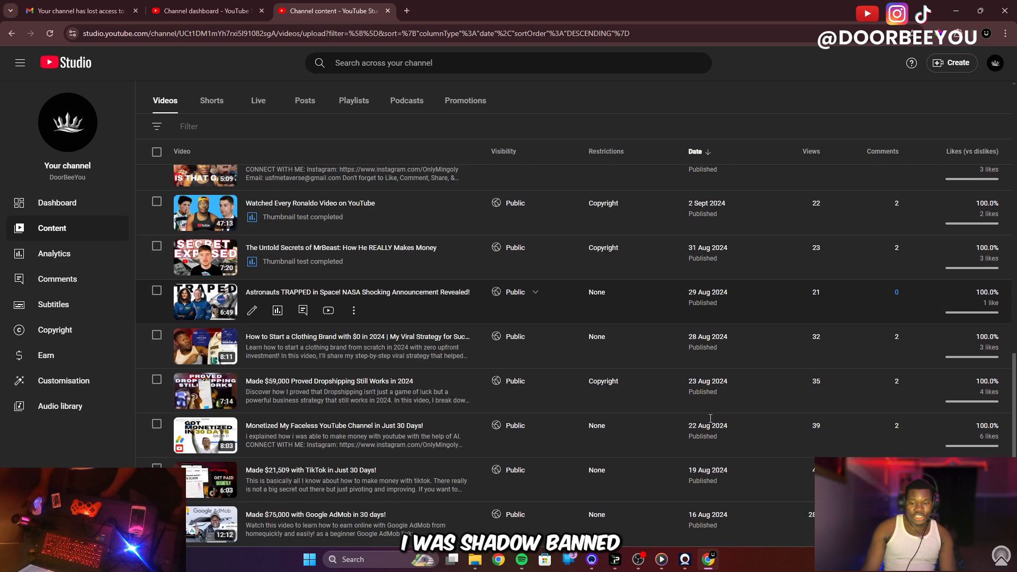
scroll("down", 3)
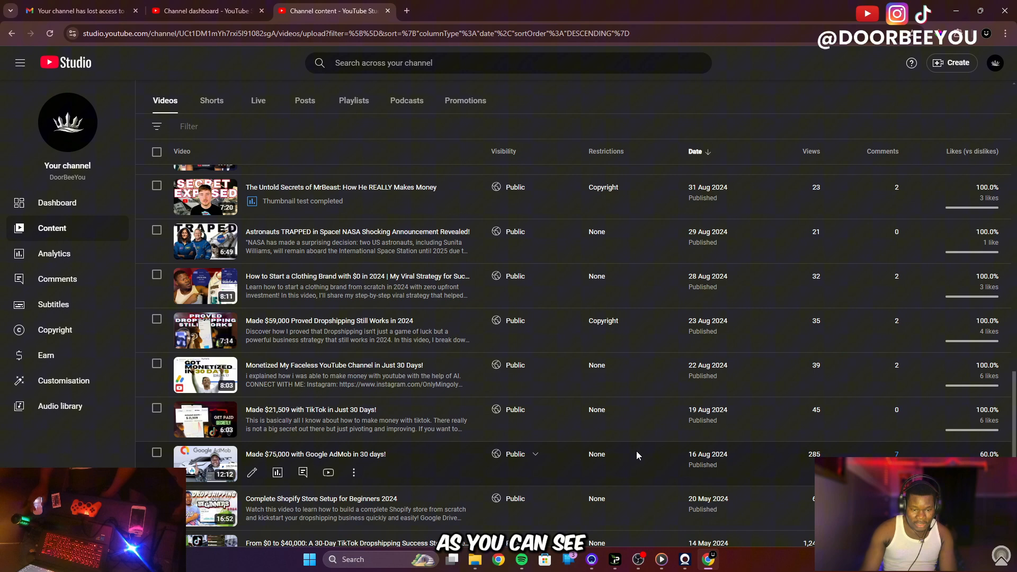
scroll("up", 3)
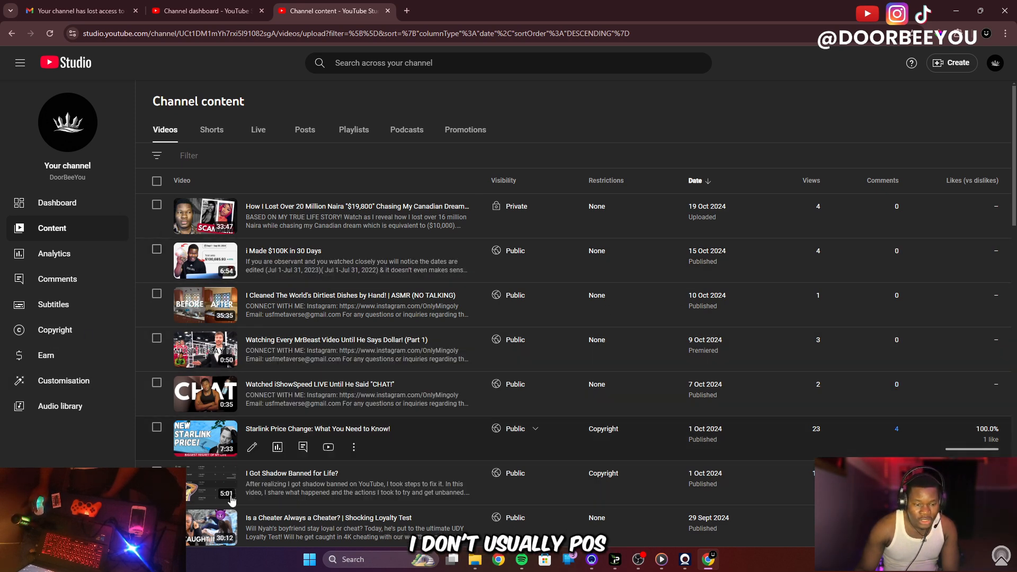
left_click(201, 11)
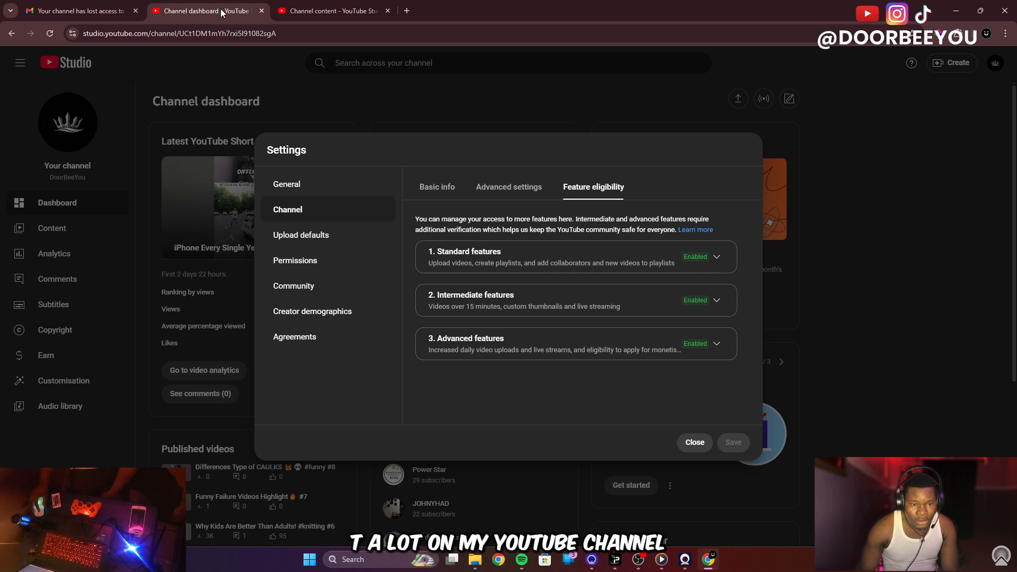
mouse_move(470, 193)
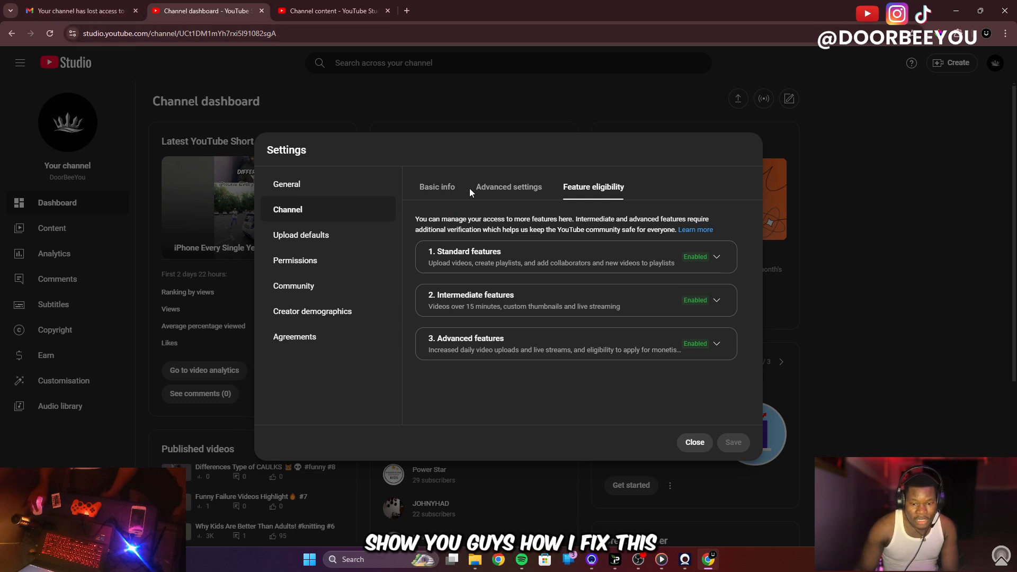
left_click(77, 10)
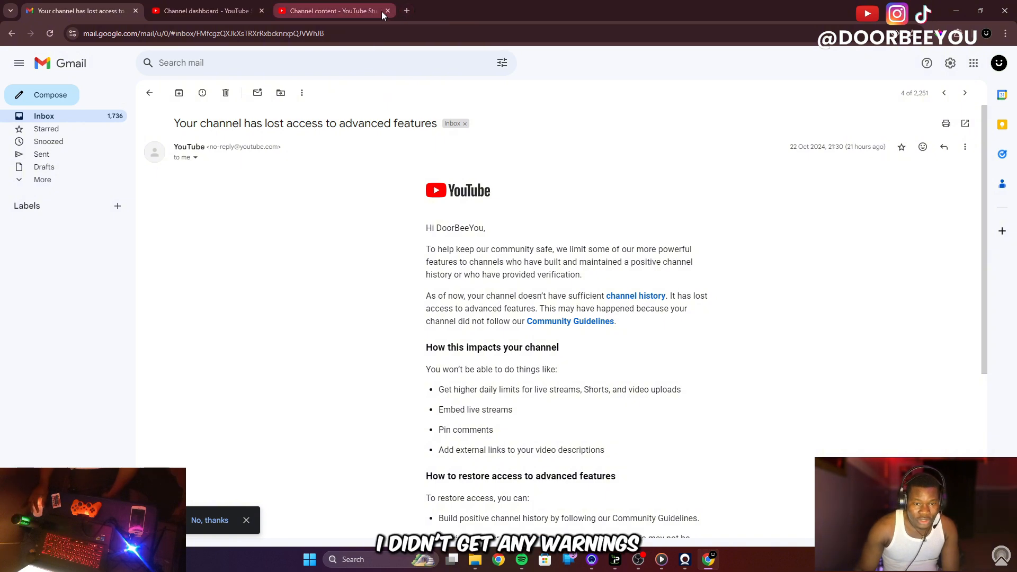
left_click(331, 11)
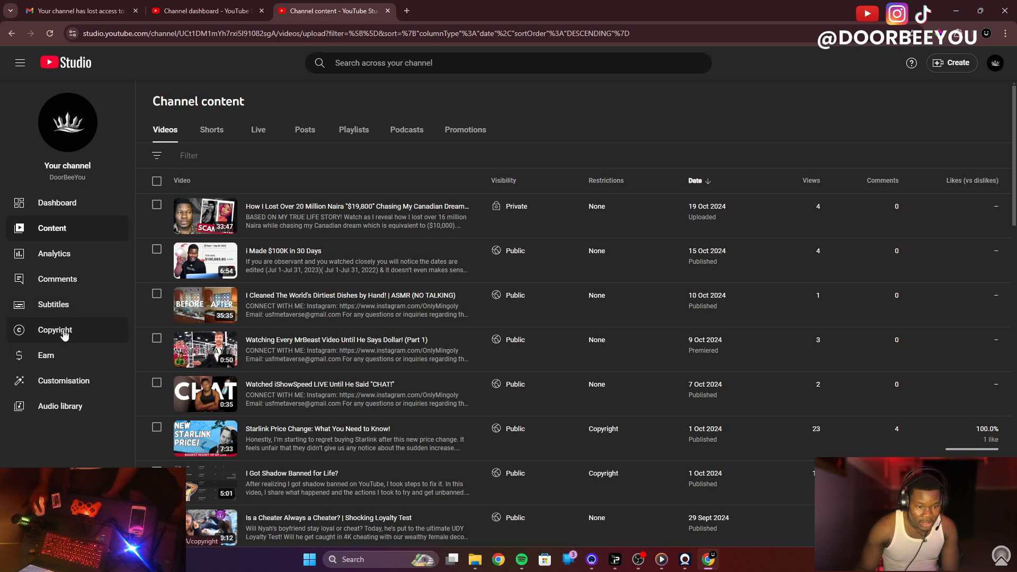
Step: Check the channel Copyright page for removal requests, then return to the feature eligibility settings
left_click(55, 329)
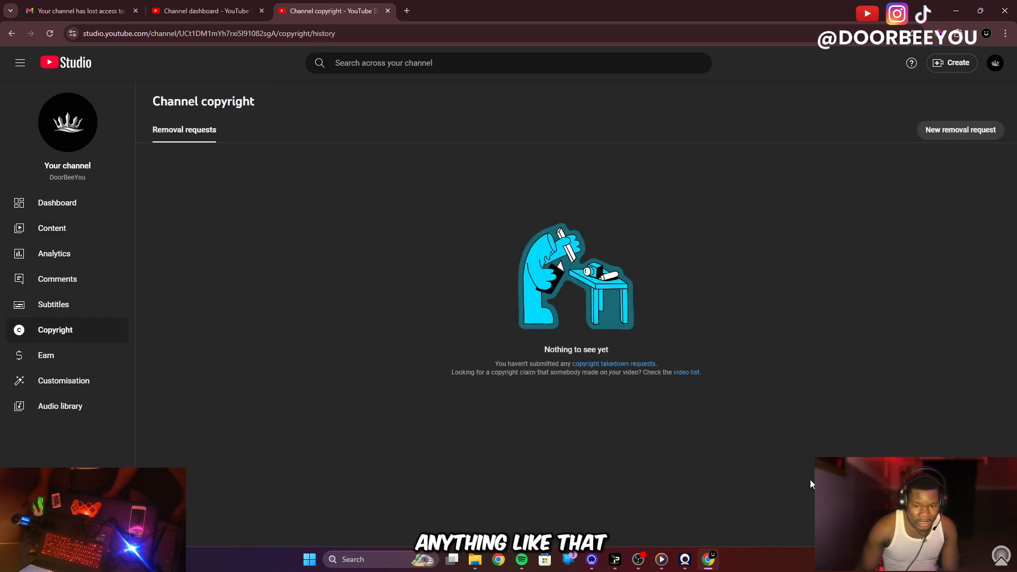
mouse_move(178, 189)
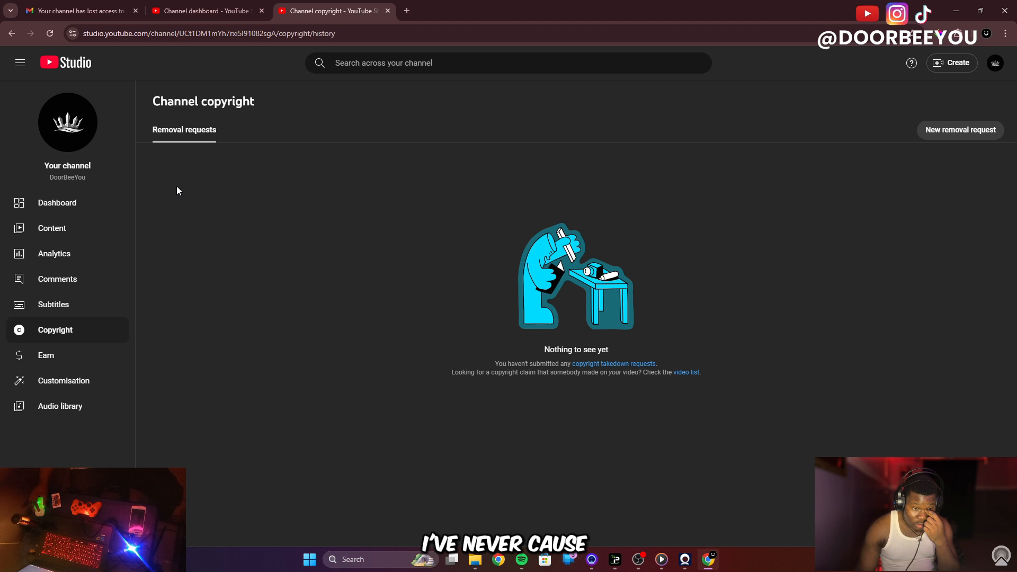
mouse_move(247, 87)
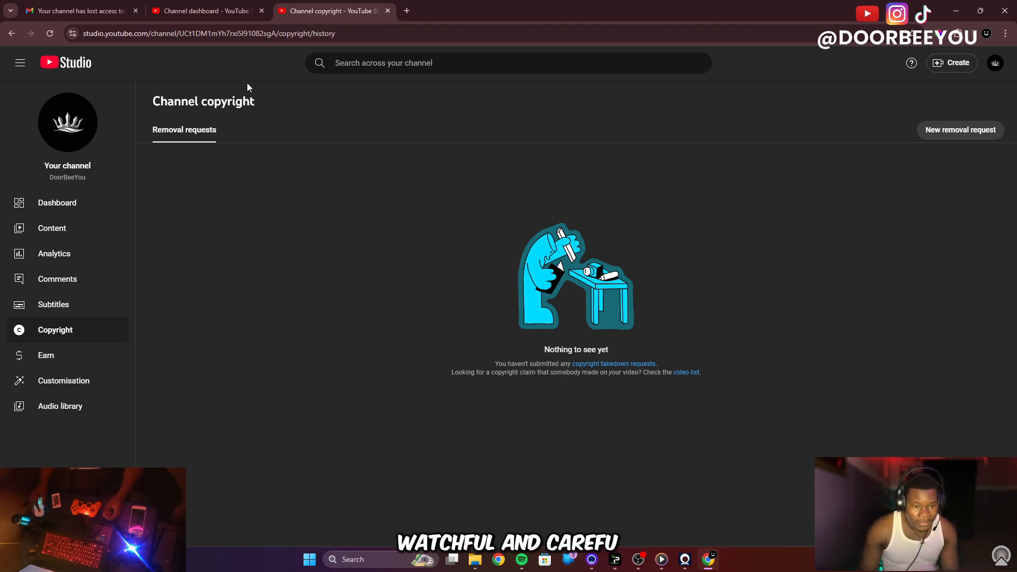
left_click(204, 11)
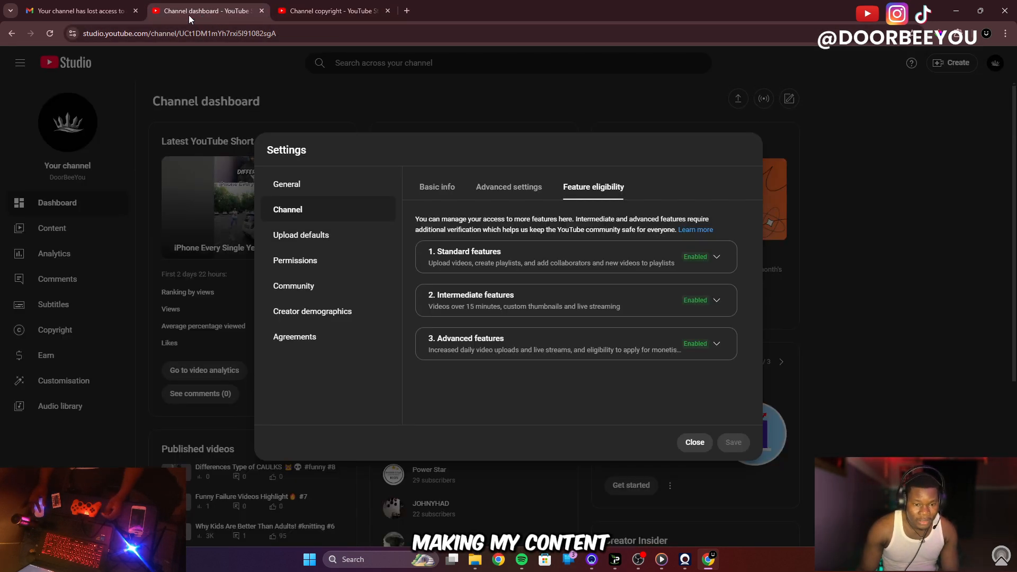
Step: Reopen the lost-access email in Gmail, then return to the YouTube Studio copyright page
left_click(78, 10)
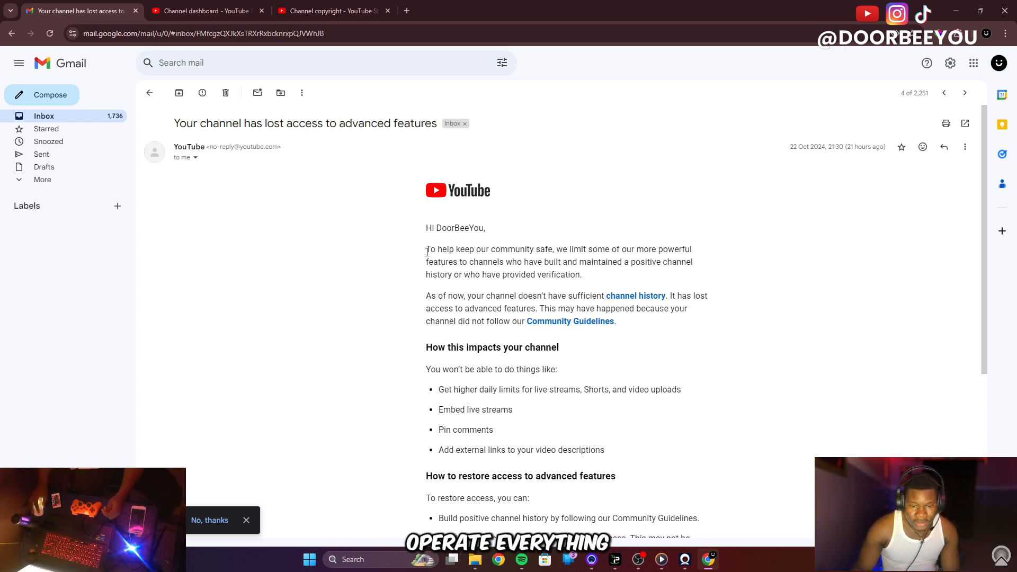
mouse_move(344, 284)
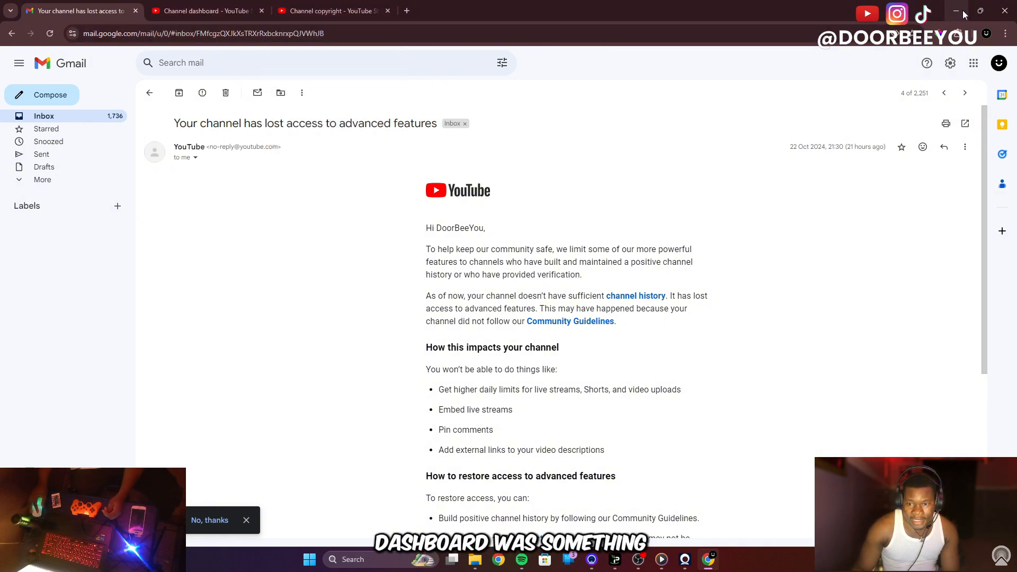
left_click(954, 11)
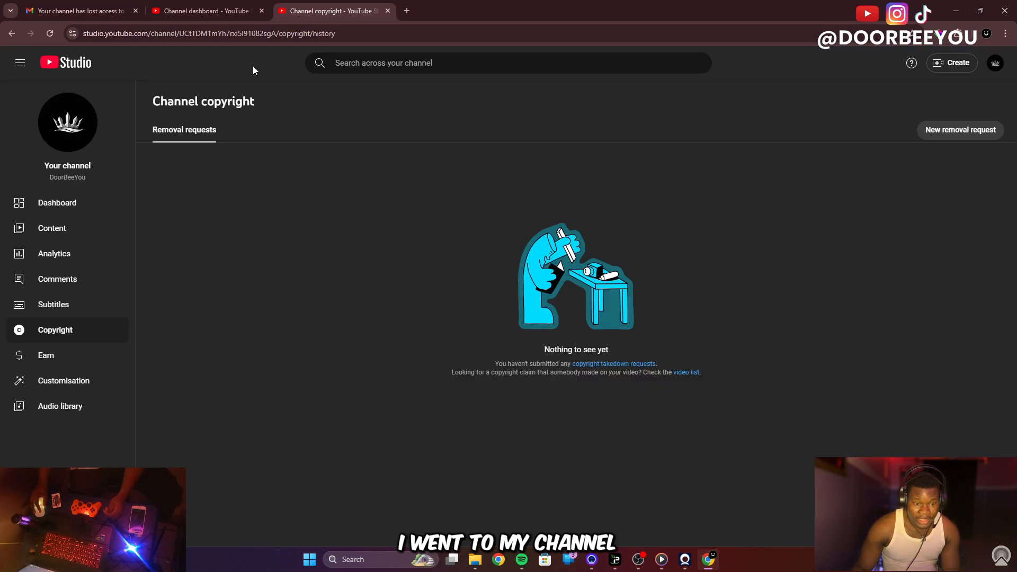
mouse_move(83, 293)
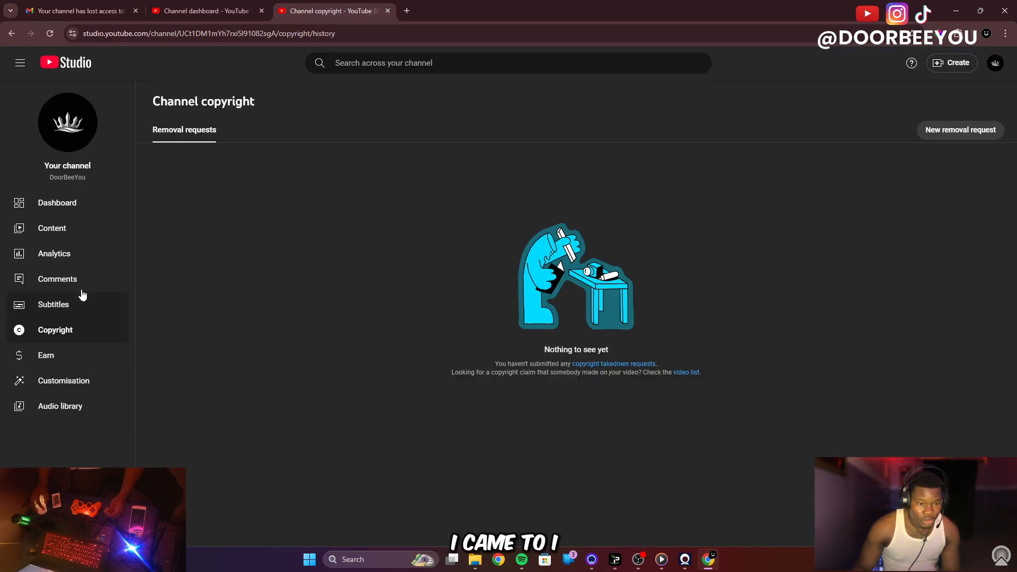
mouse_move(70, 62)
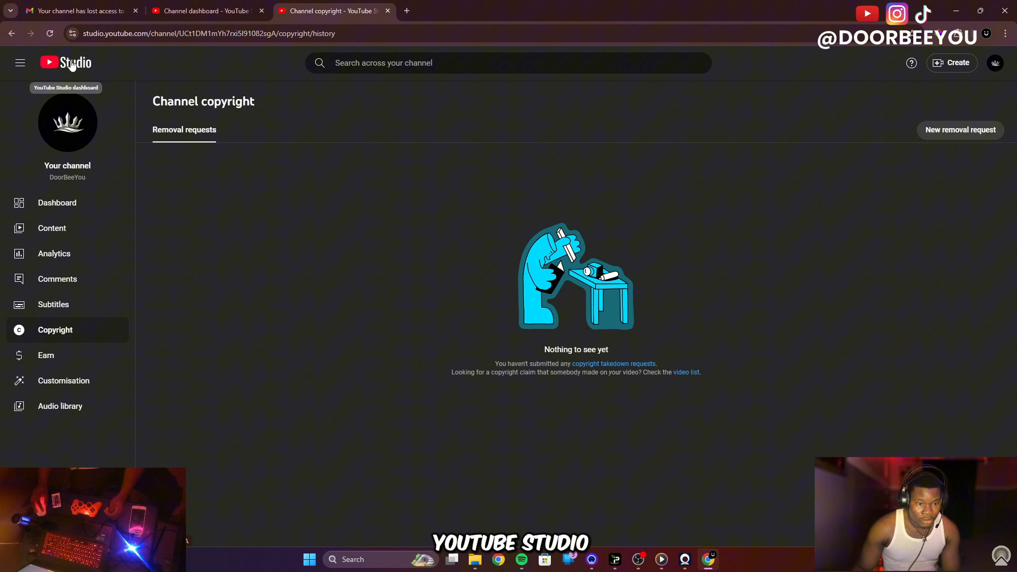
Step: Go to the channel dashboard via the Studio logo and bring up the channel settings
left_click(66, 63)
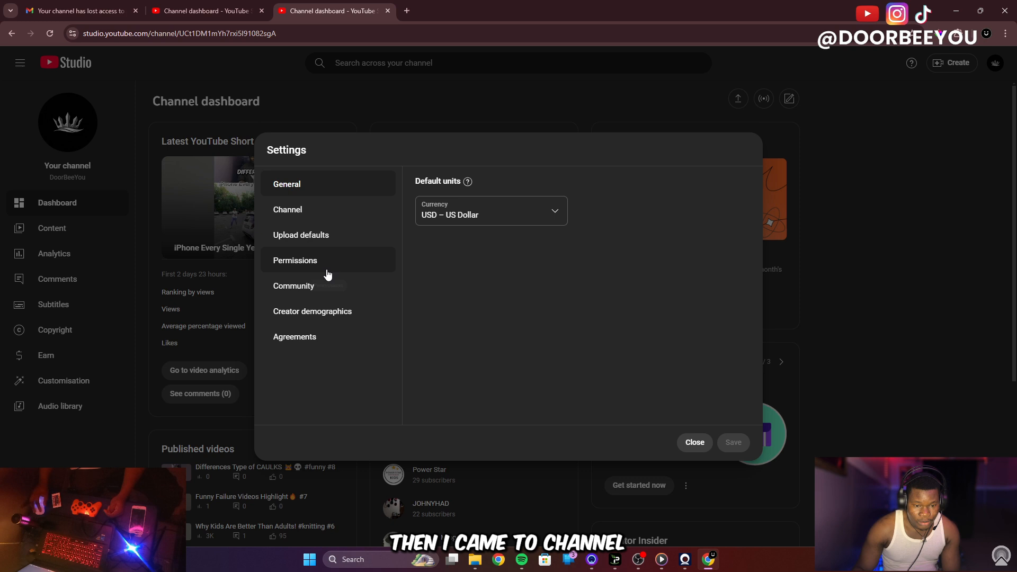
left_click(287, 210)
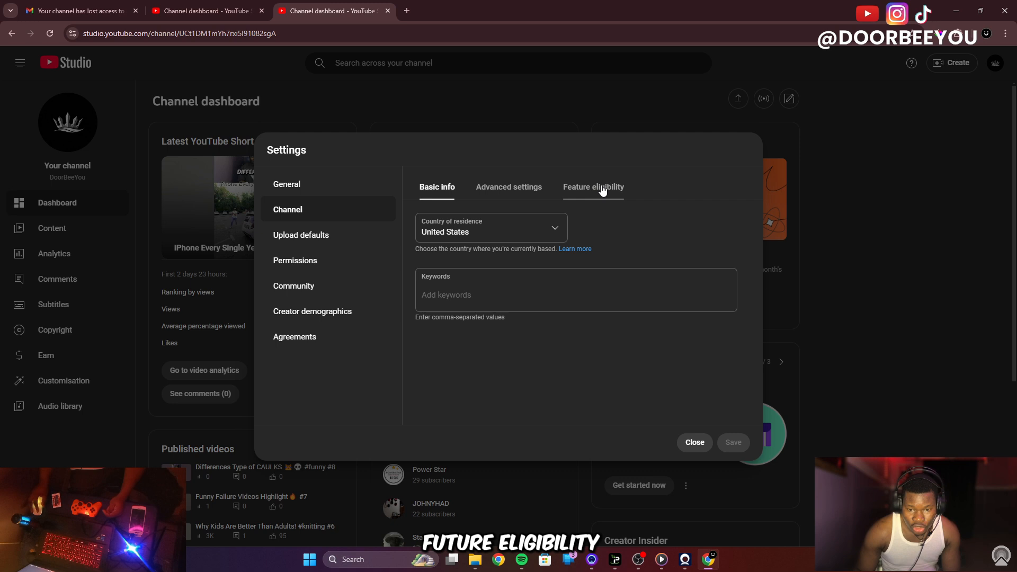
Step: Expand Advanced features under Feature eligibility to review its requirements, then return to the Gmail email
left_click(592, 187)
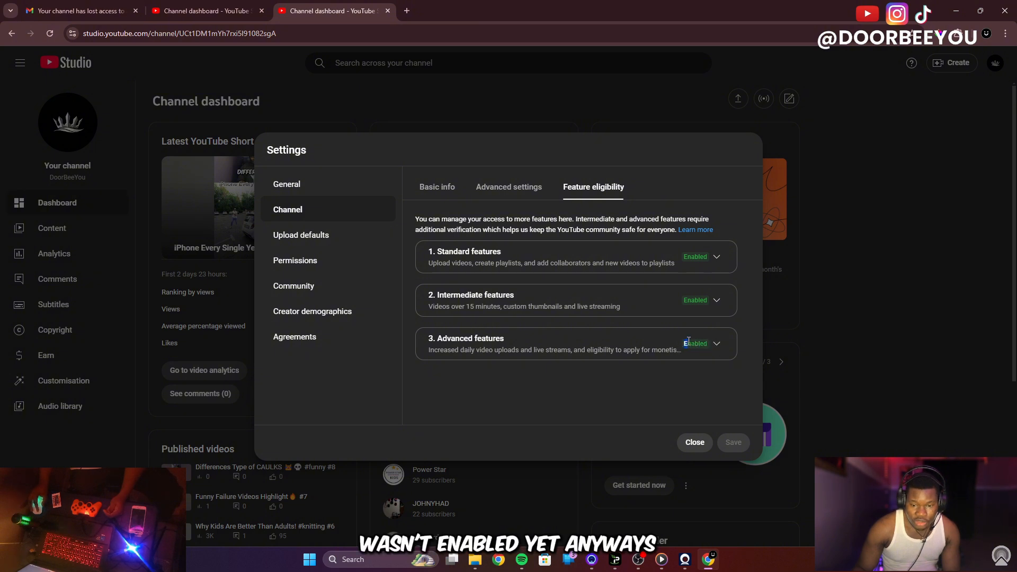
left_click(716, 344)
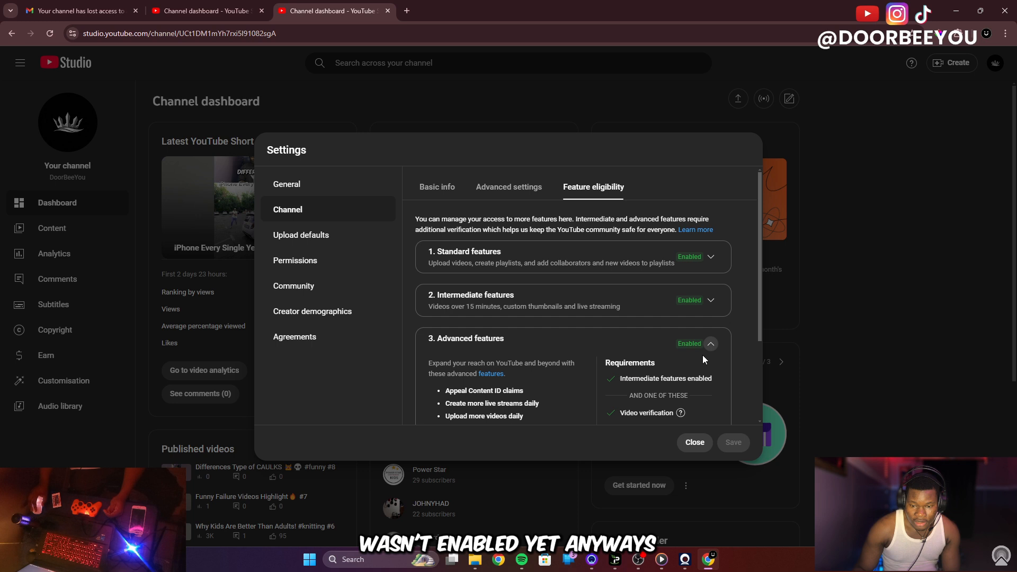
scroll("down", 3)
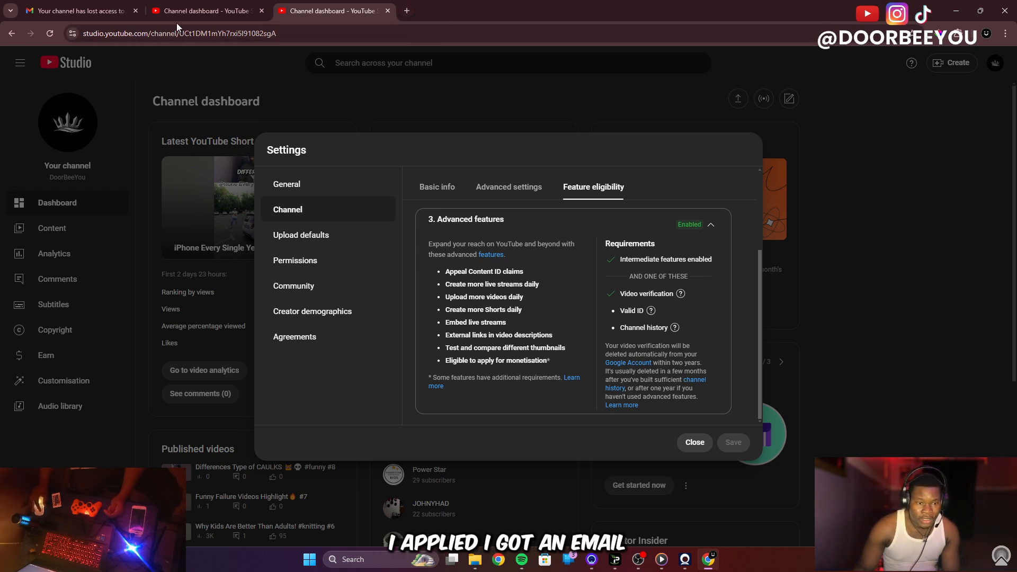
left_click(77, 11)
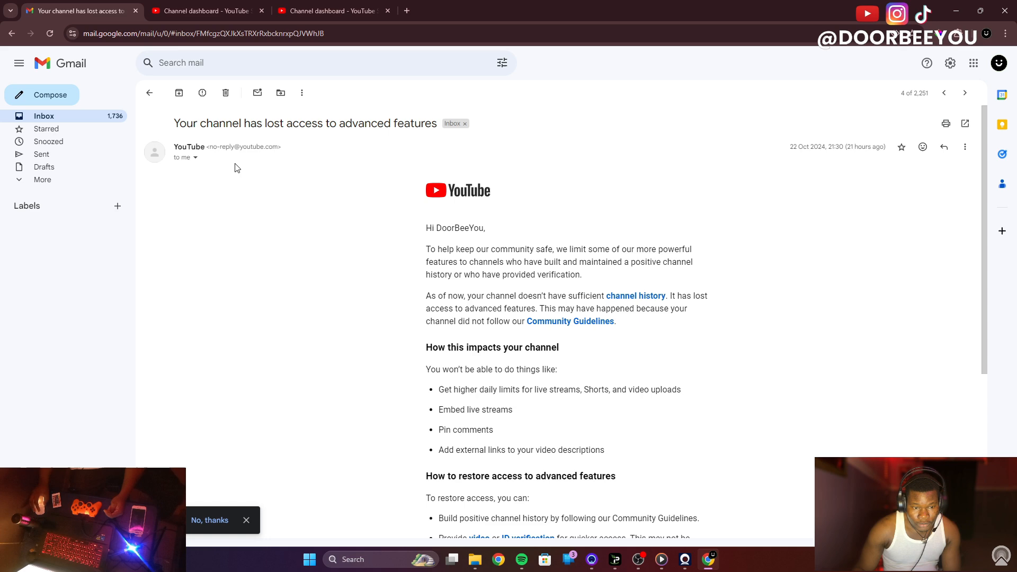
Step: Read the video verification request email, then the Congrats email allowing advanced YouTube features
left_click(150, 93)
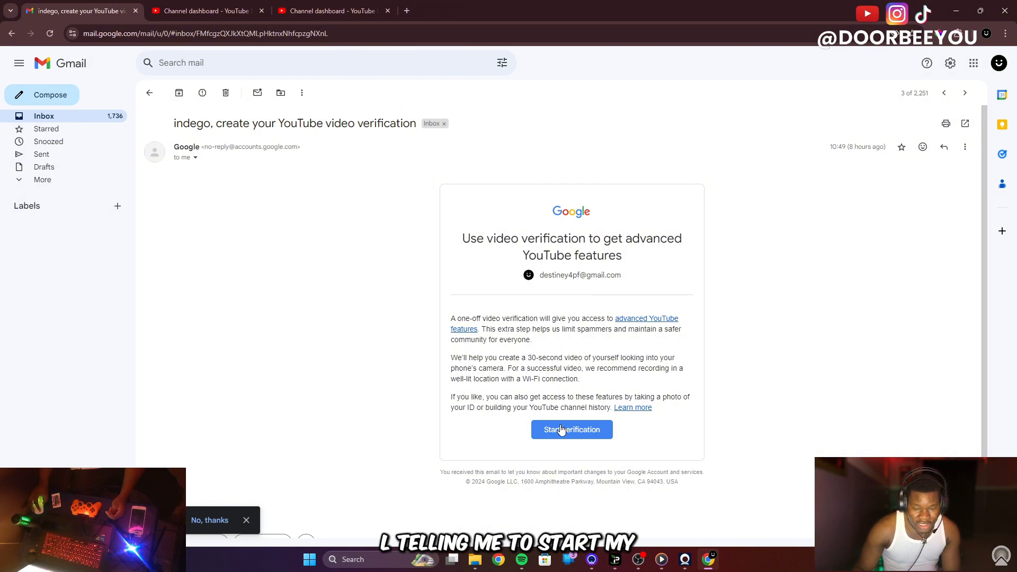
mouse_move(528, 367)
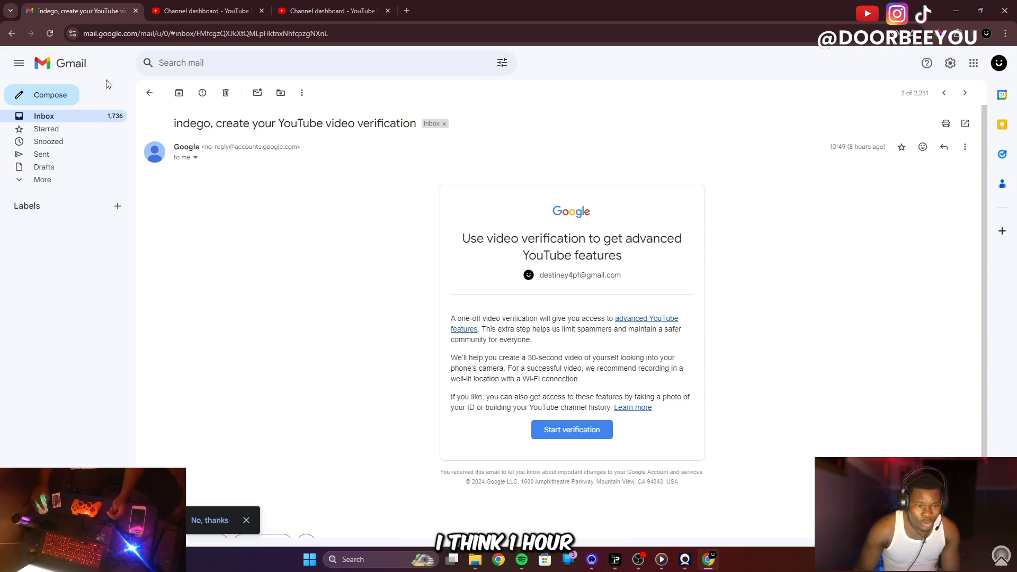
left_click(150, 93)
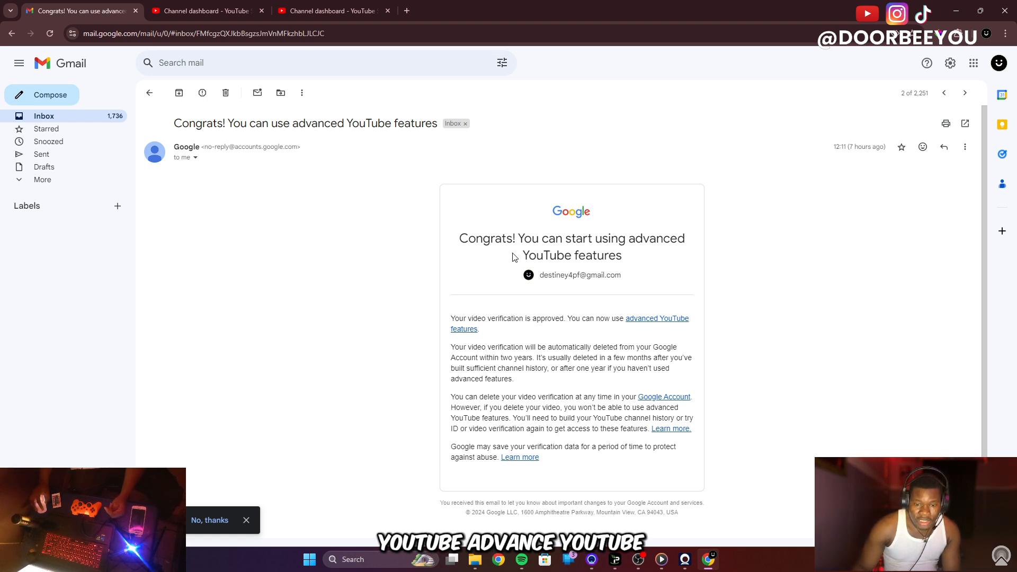
mouse_move(855, 159)
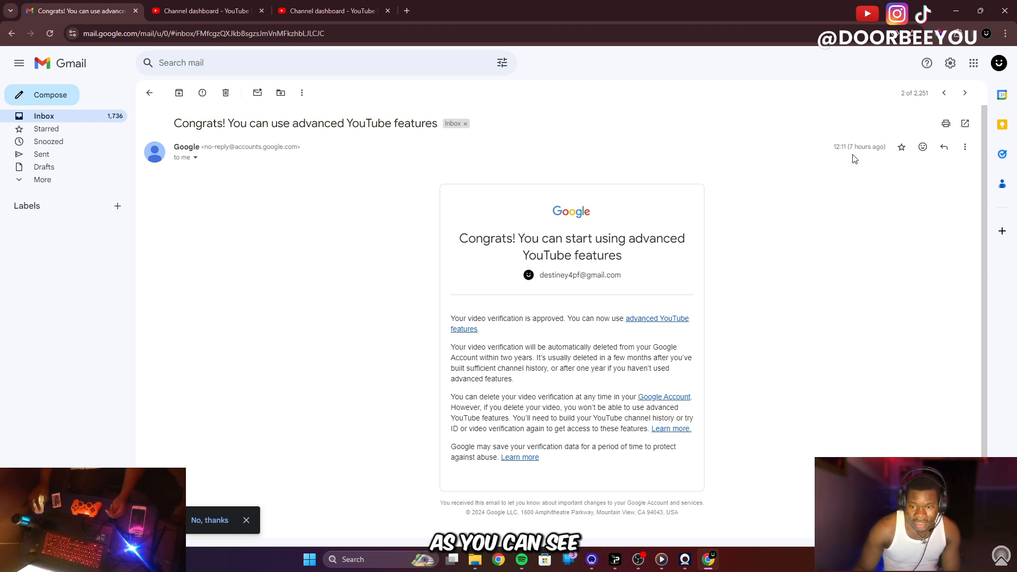
mouse_move(819, 168)
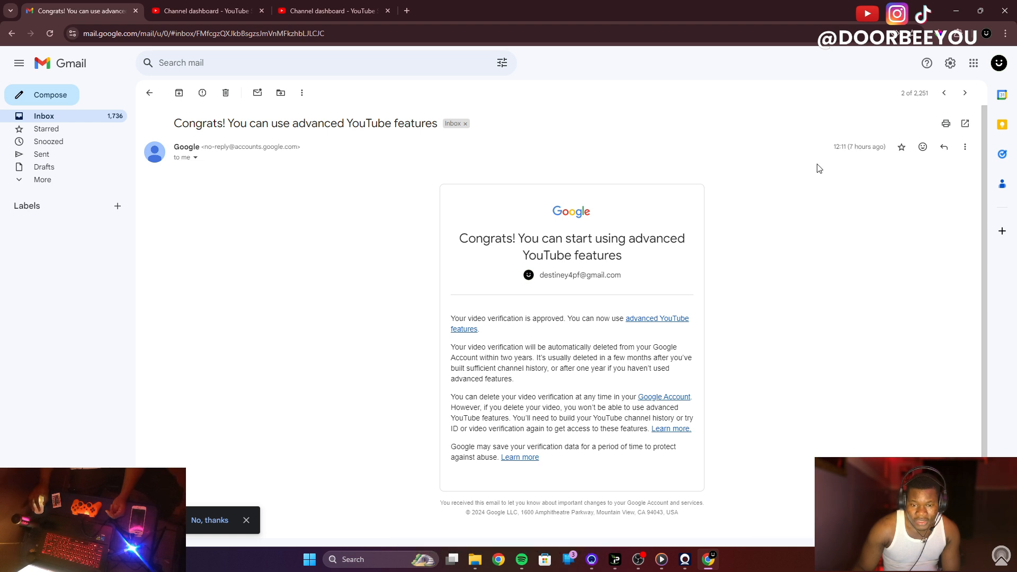
mouse_move(423, 203)
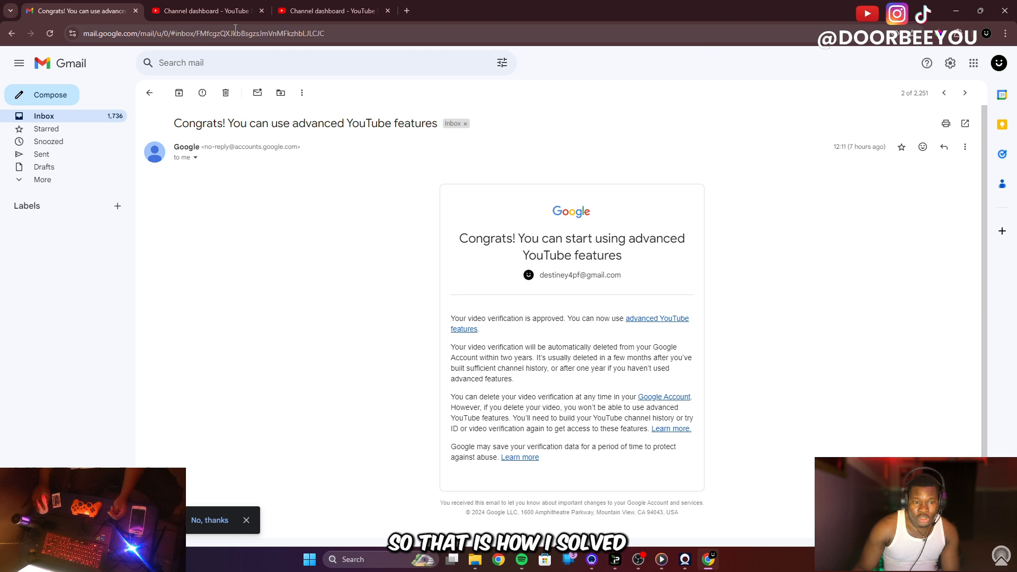
Step: Return to YouTube Studio's feature eligibility and expand Advanced features showing video verification met
left_click(205, 10)
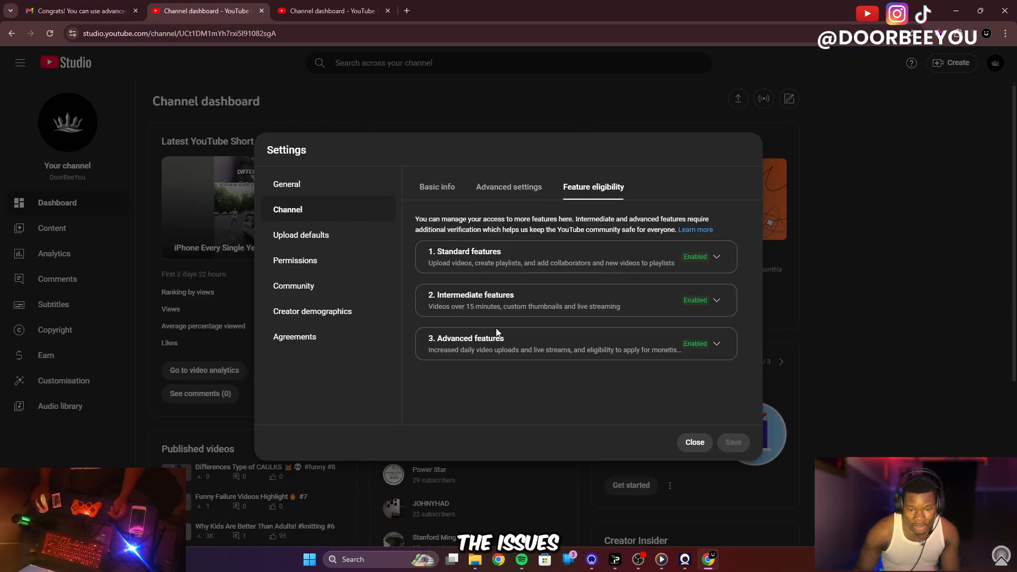
left_click(710, 344)
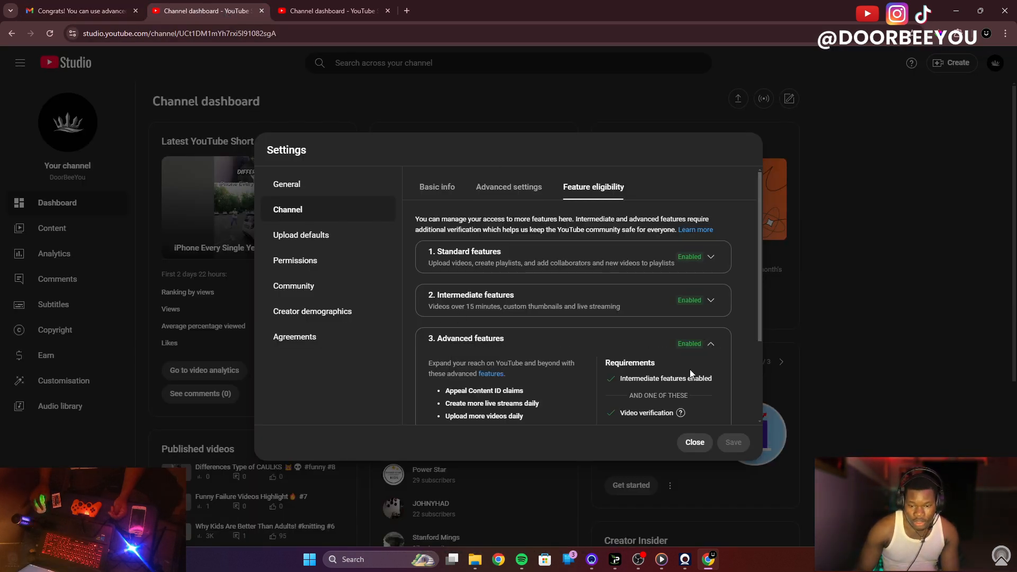